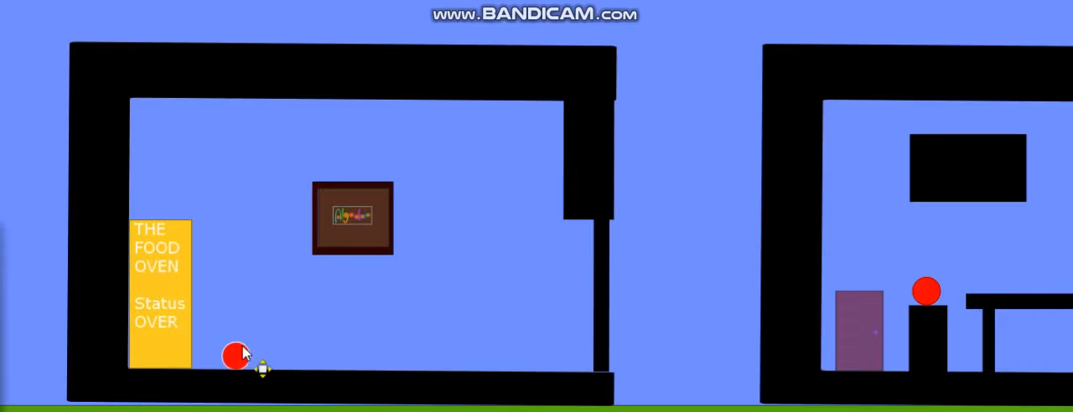
{"action": "mouse_move", "coordinate": [282, 348]}
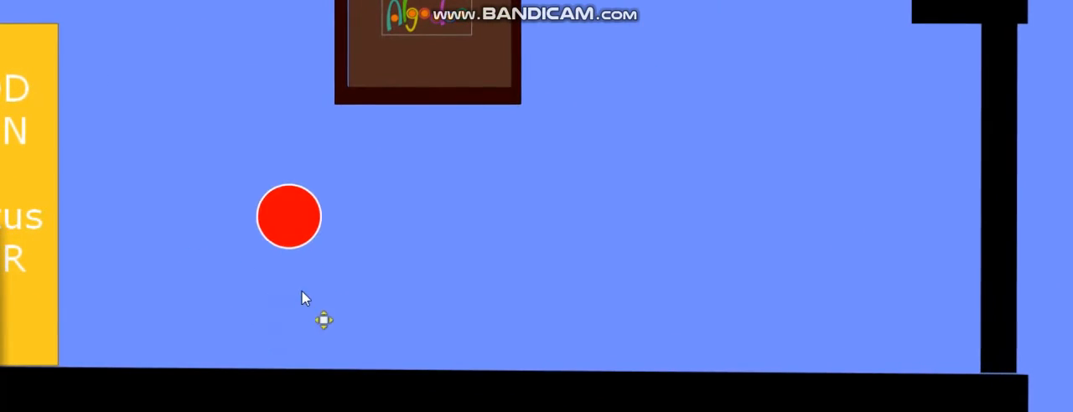
Move the red circle character down across the kitchen beside the oven.
{"action": "left_click_drag", "start_coordinate": [288, 218], "coordinate": [279, 317]}
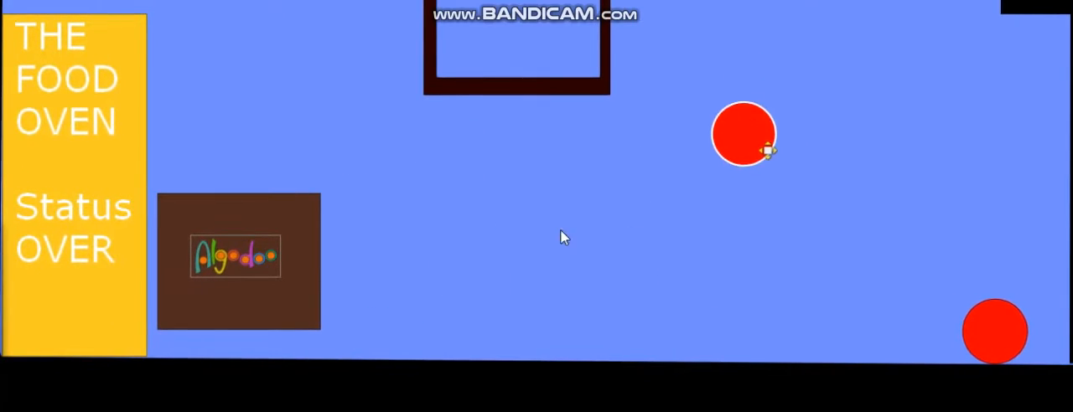
Move the red circle onto the dining-room seat and bring up the purple piece's context menu.
{"action": "left_click_drag", "start_coordinate": [744, 135], "coordinate": [477, 188]}
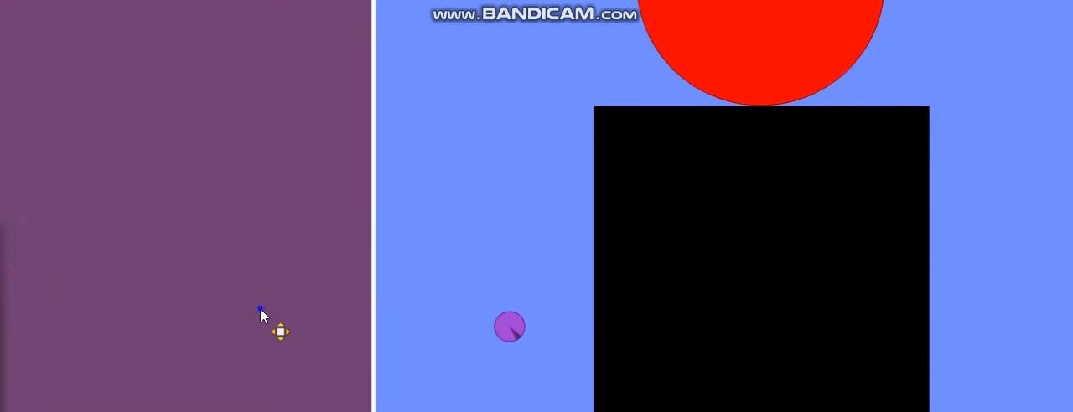
{"action": "right_click", "coordinate": [510, 325]}
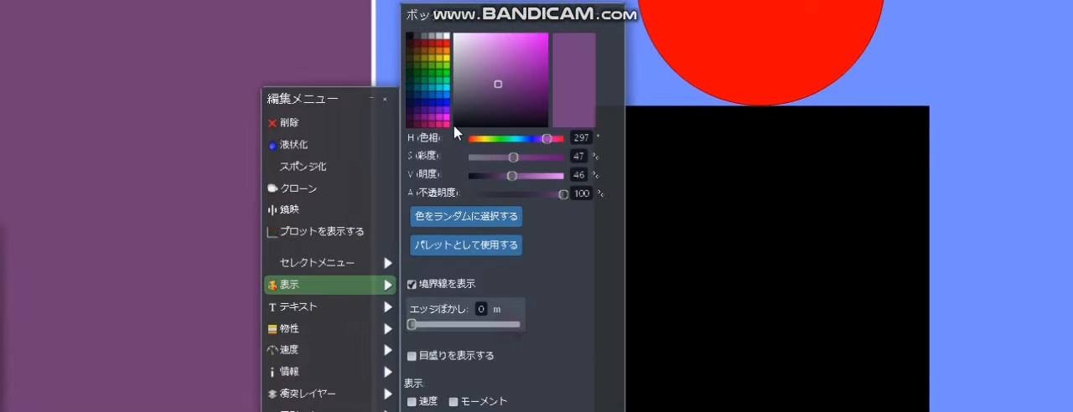